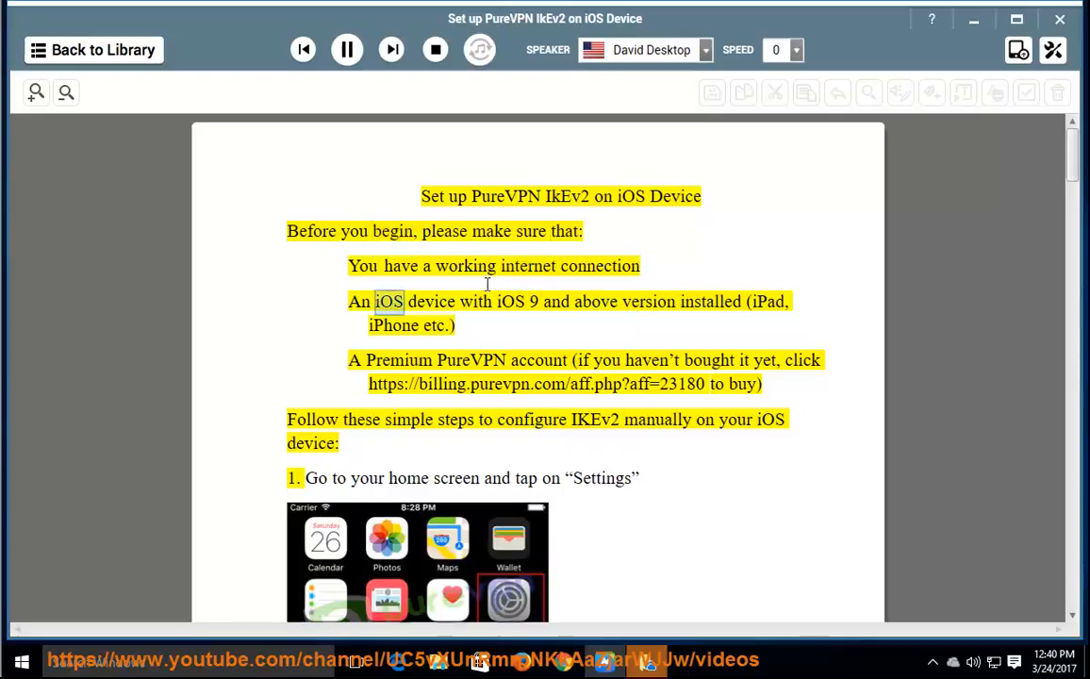
- Have the guide's title and 'Before you begin' prerequisites read aloud with word highlighting
double_click(647, 302)
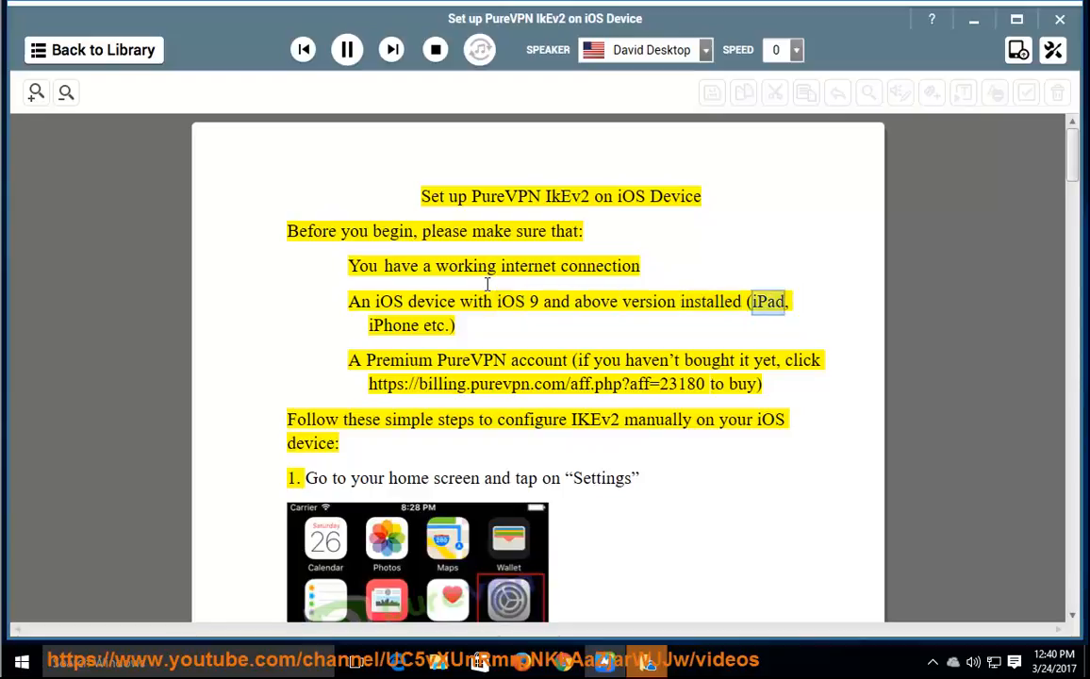
left_click(354, 360)
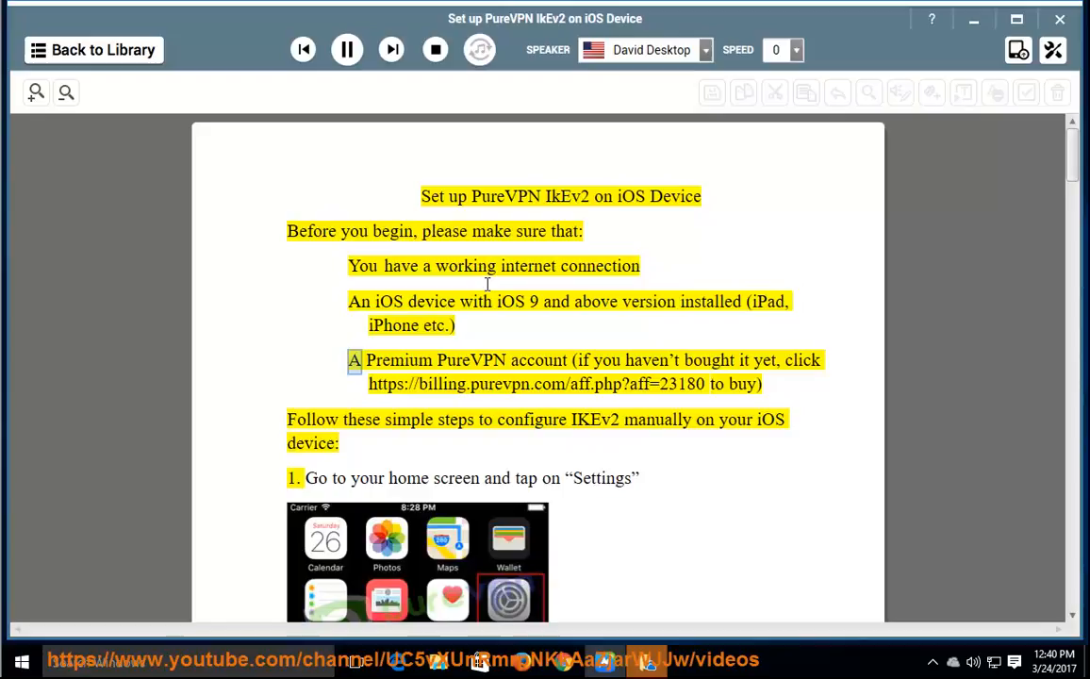
double_click(537, 358)
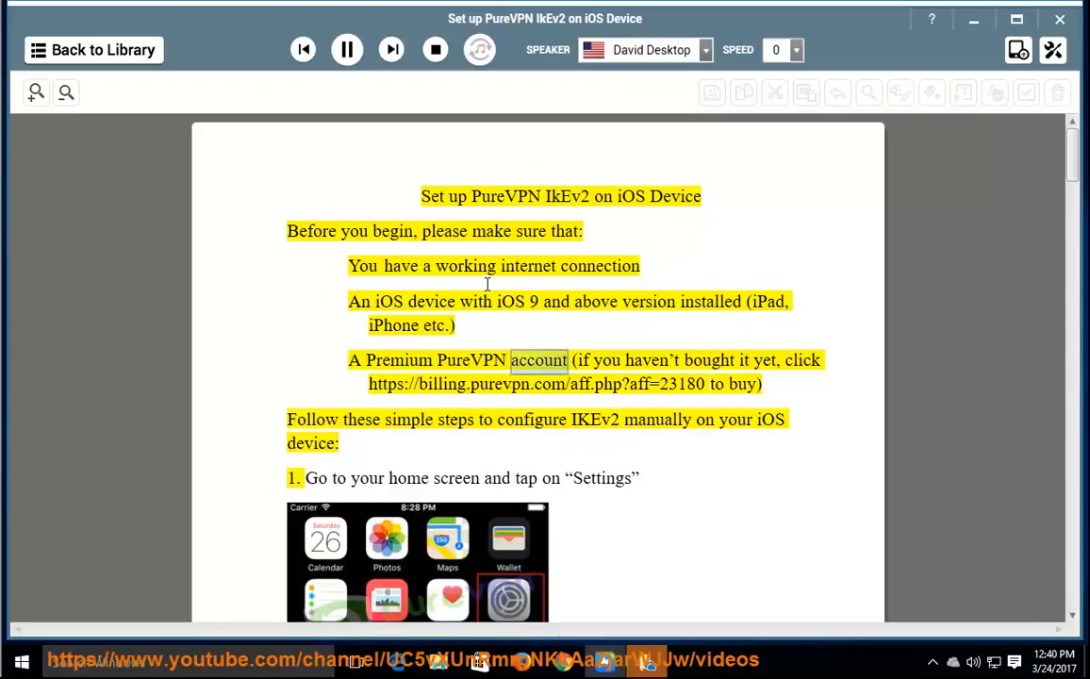
double_click(763, 360)
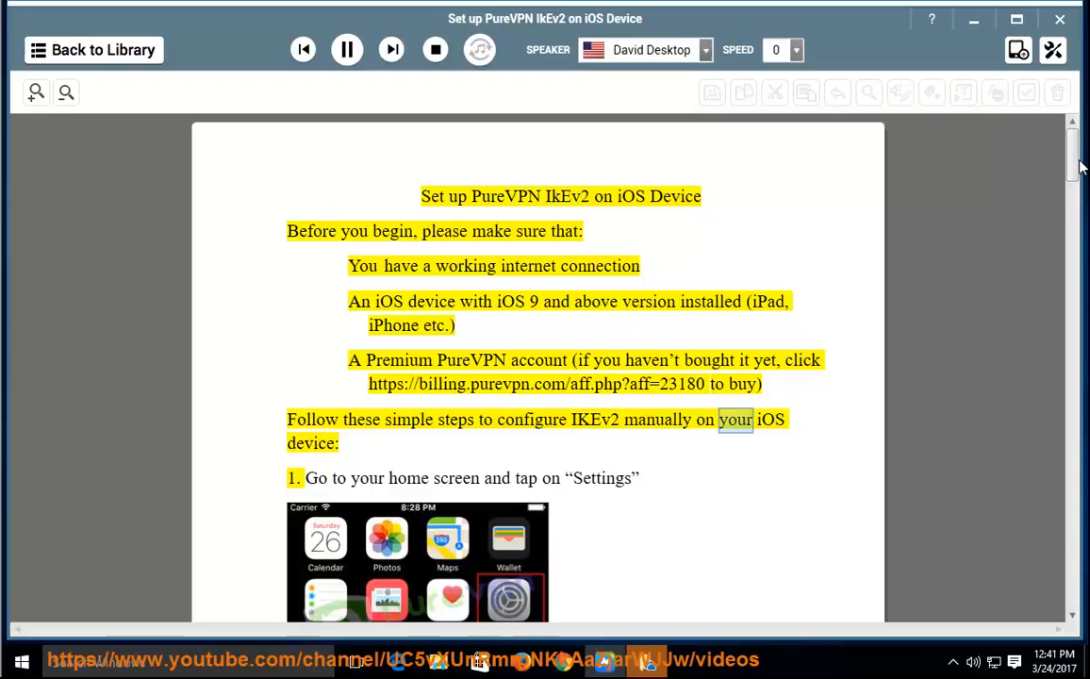
- Follow the read-aloud through steps 1–4, from opening Settings to the start of step 5
scroll("down", 3)
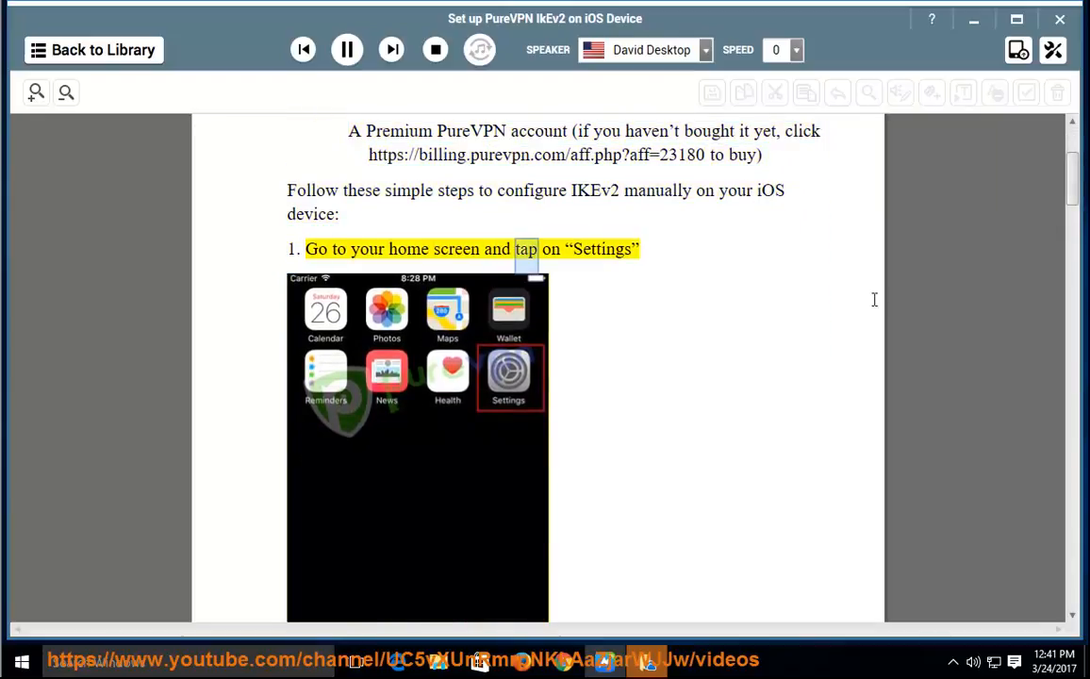
scroll("down", 3)
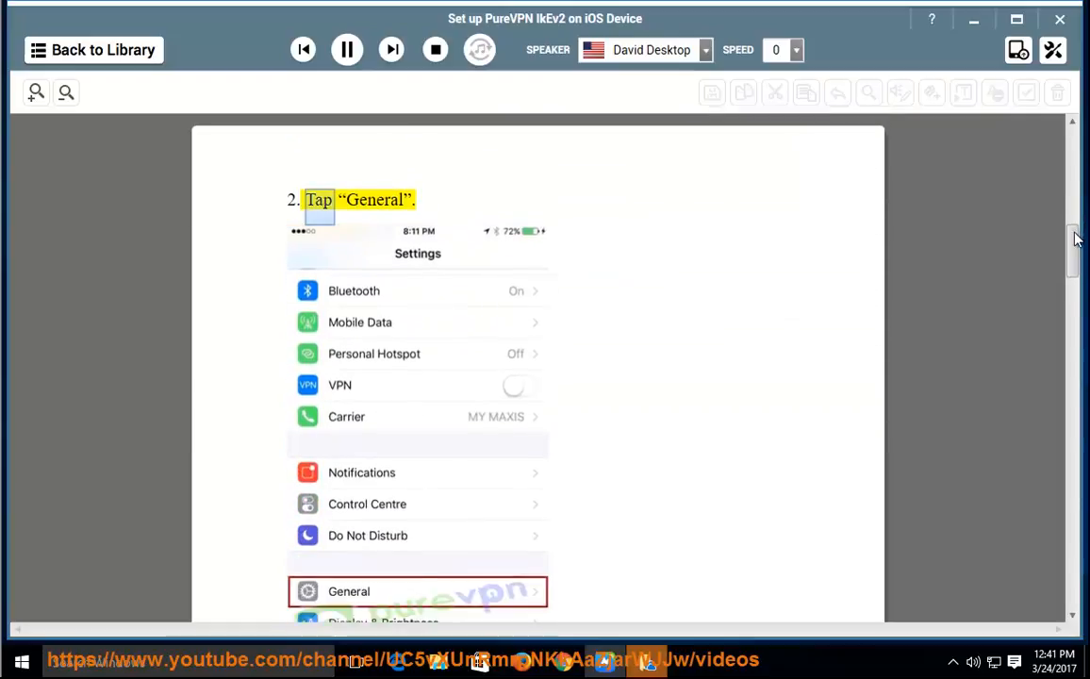
scroll("down", 3)
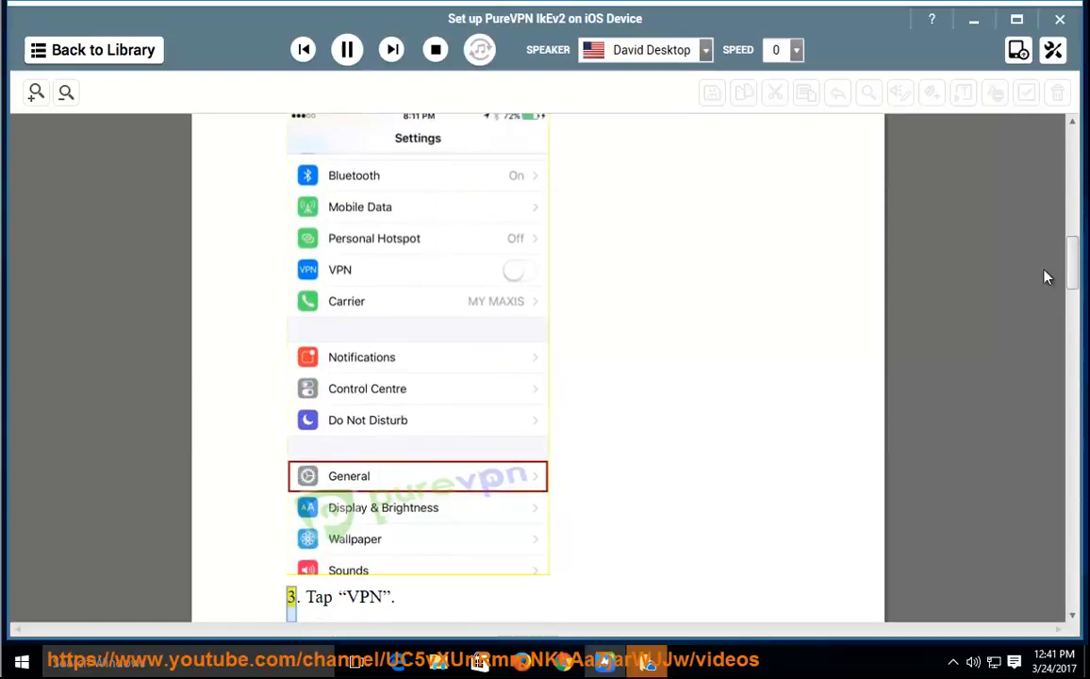
scroll("down", 3)
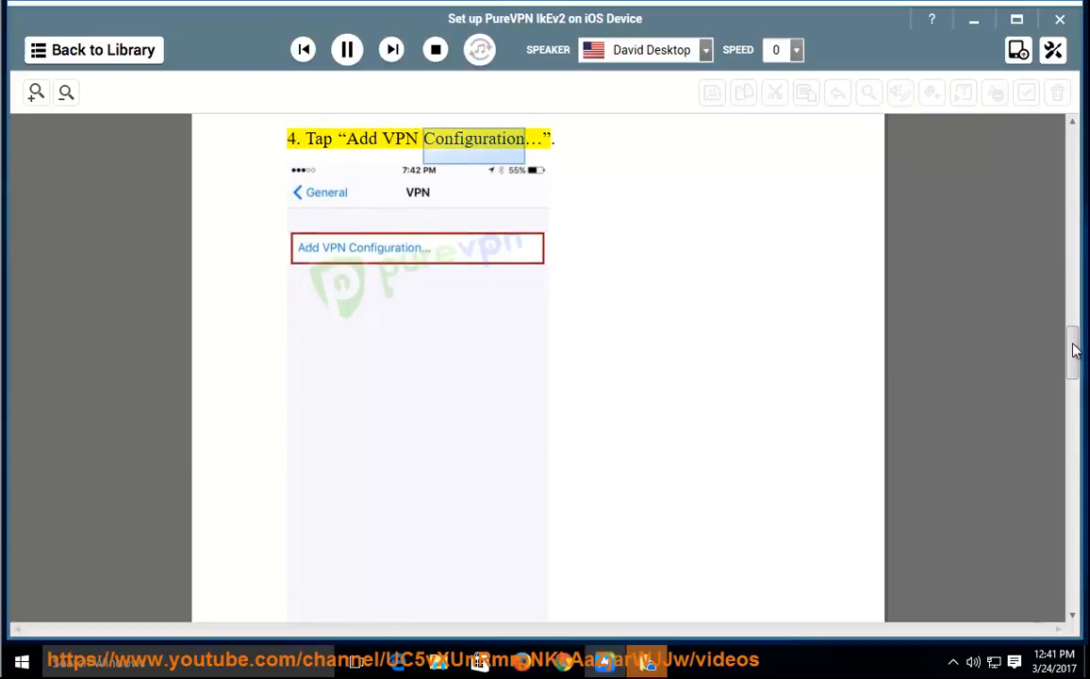
scroll("down", 3)
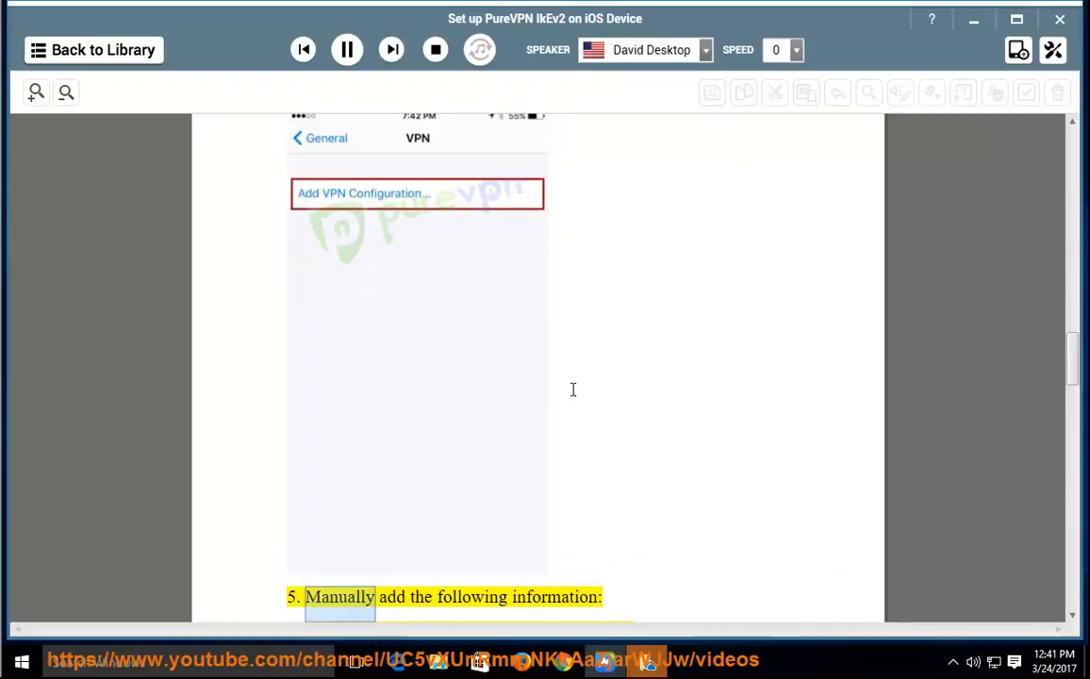
- Follow step 5's entries for description, server address, username and password as they are read
scroll("down", 3)
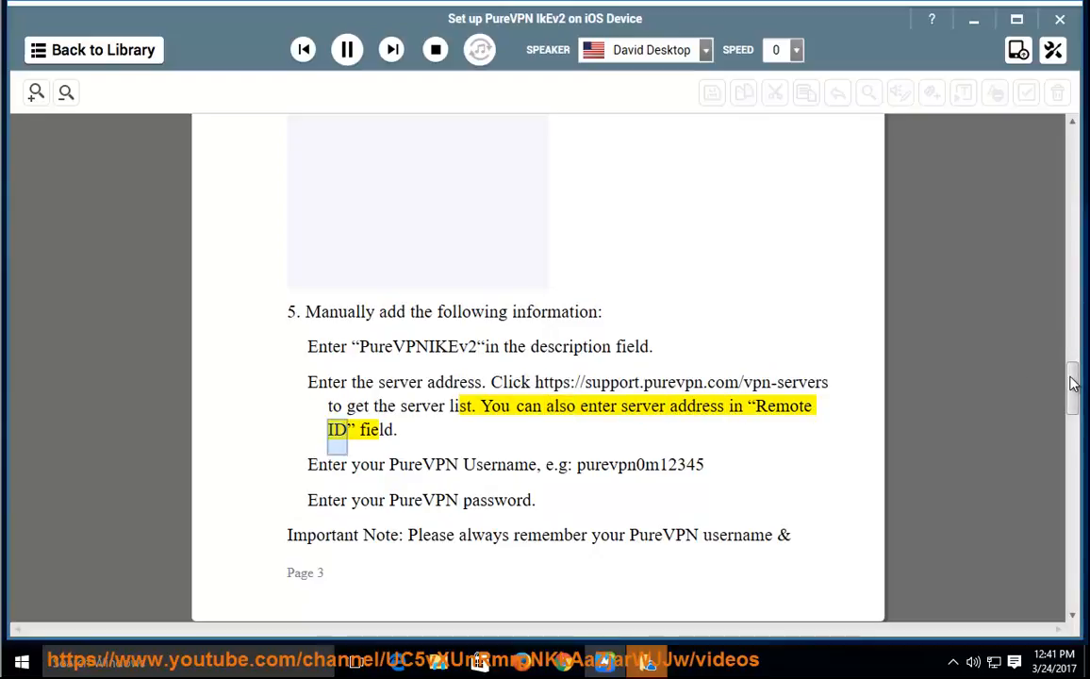
scroll("down", 3)
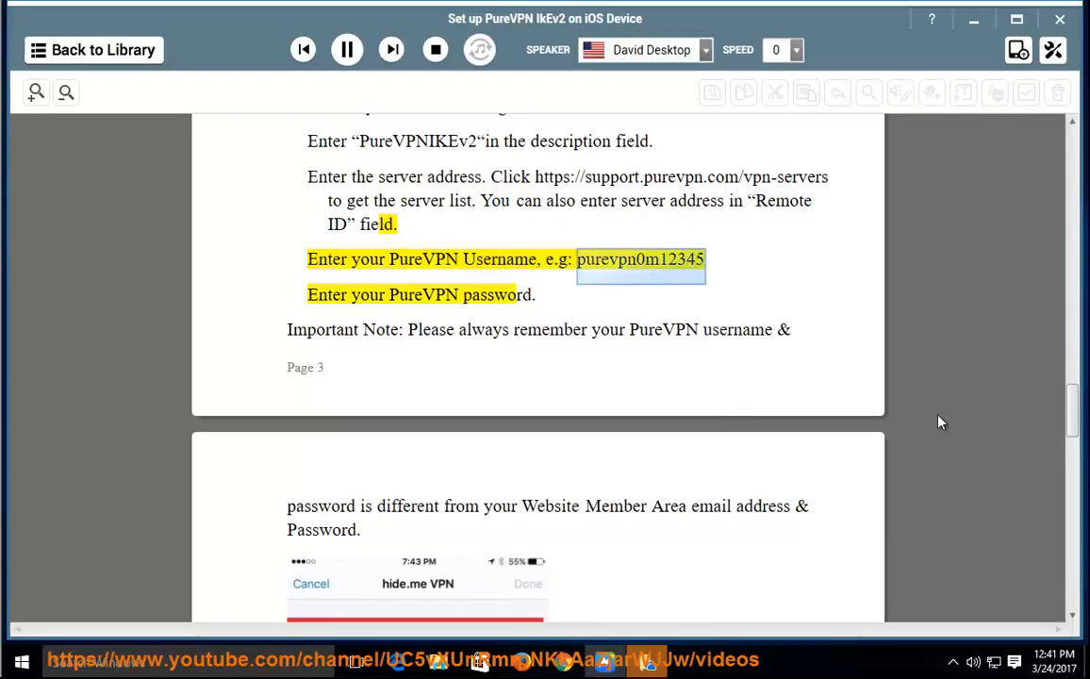
scroll("down", 3)
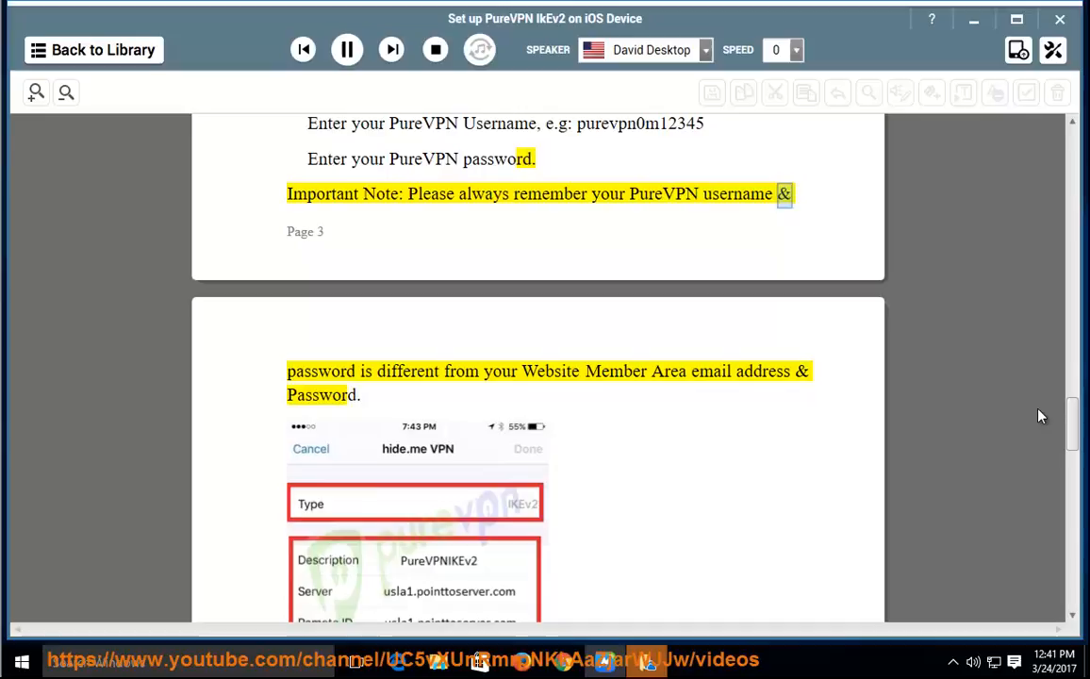
- Follow the important note and steps 6–7 to the closing 'You should now be connected to PureVPN' line
double_click(617, 369)
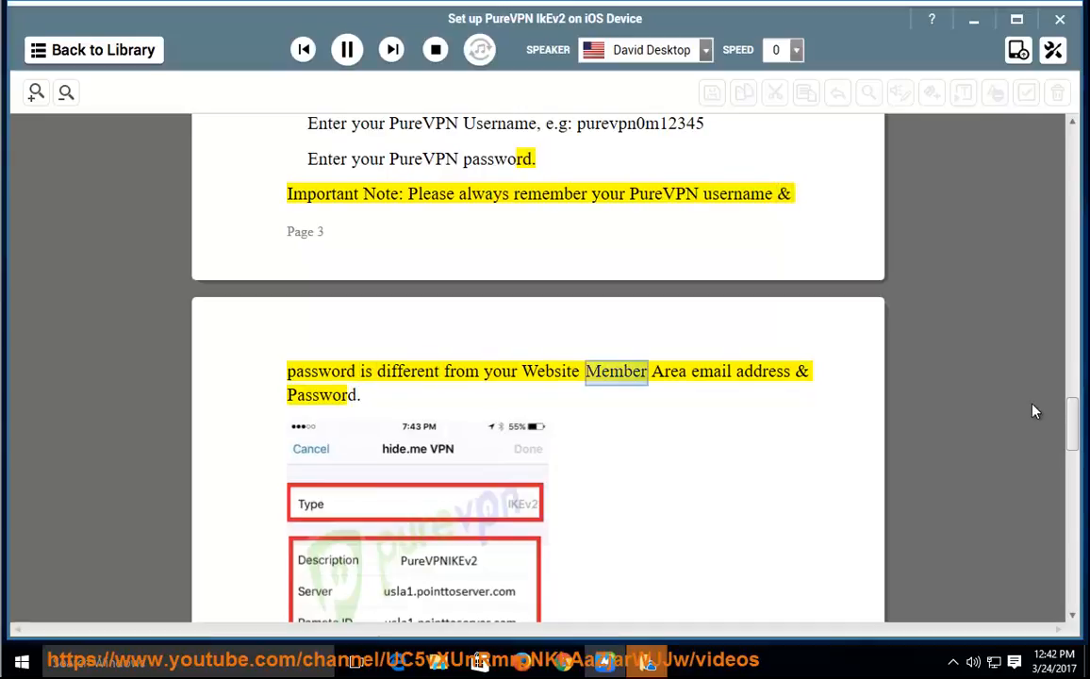
scroll("down", 3)
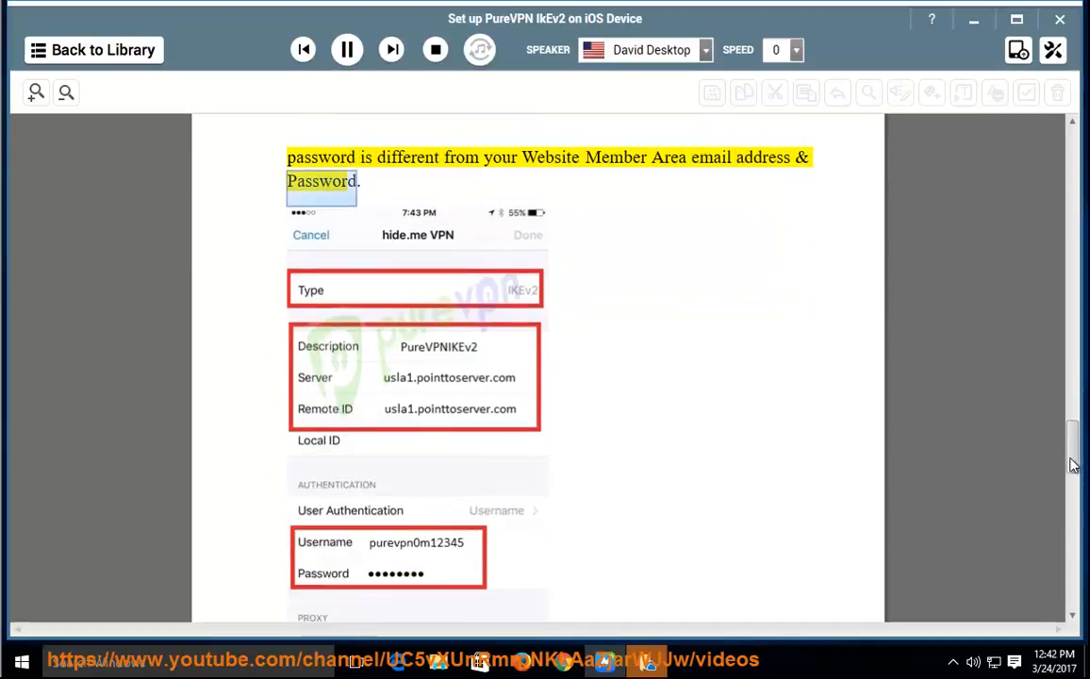
scroll("down", 3)
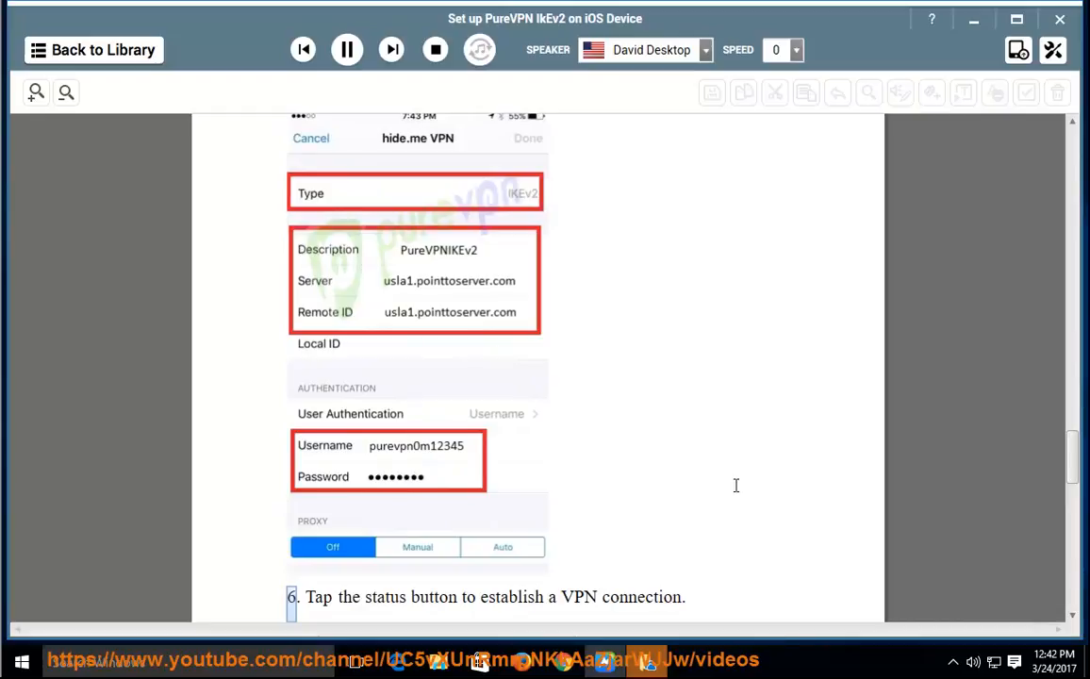
scroll("down", 3)
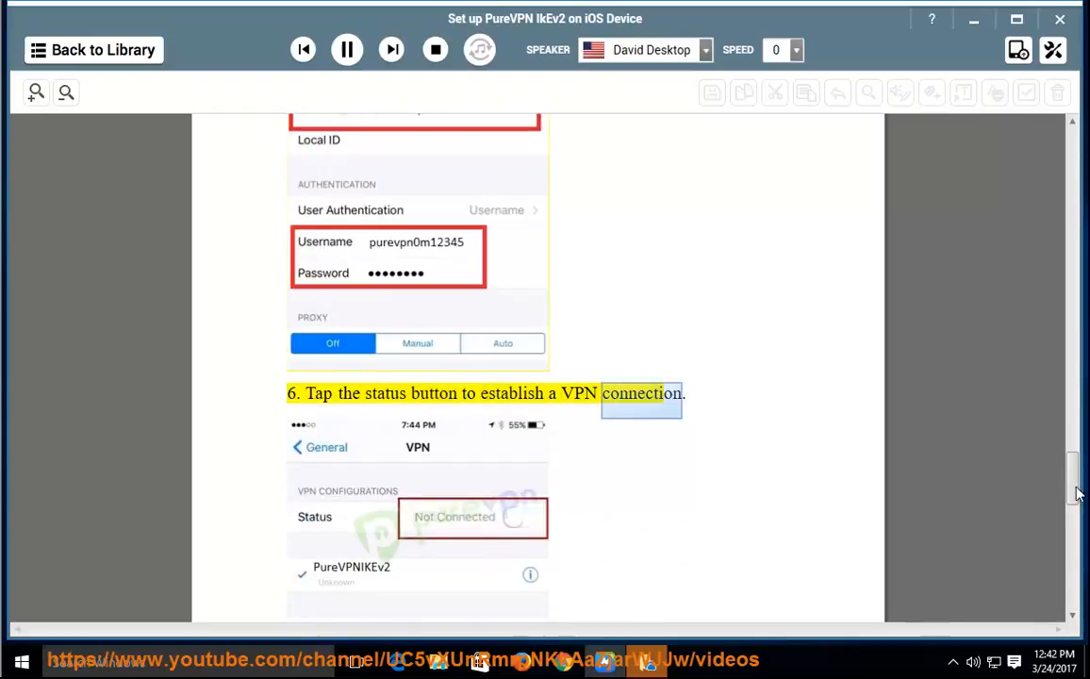
scroll("down", 3)
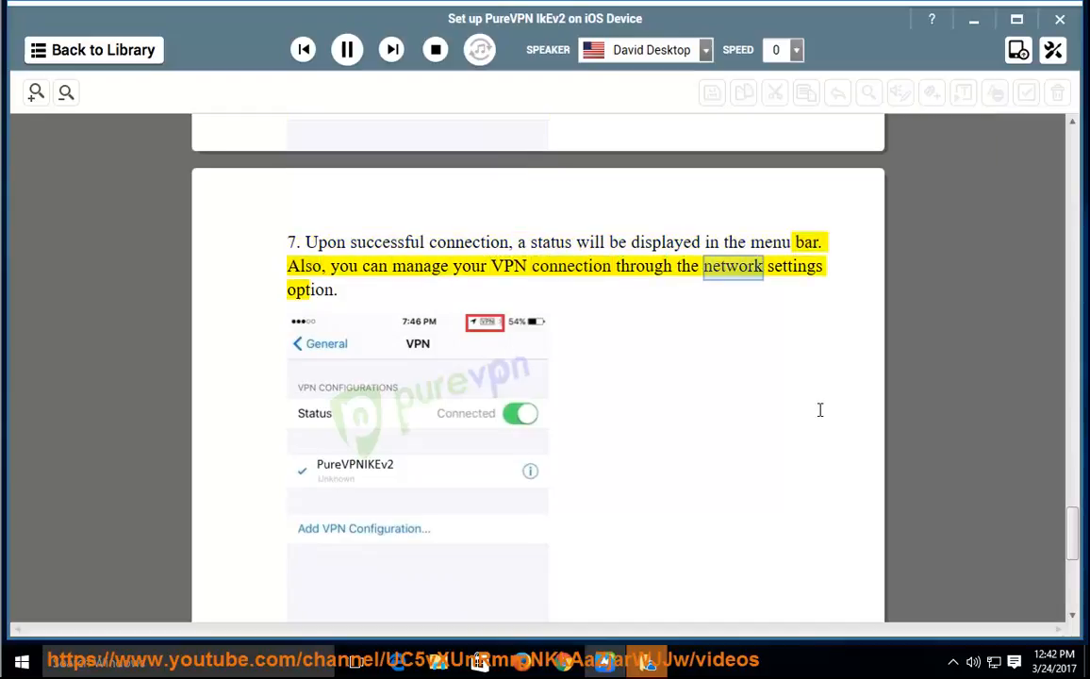
scroll("down", 3)
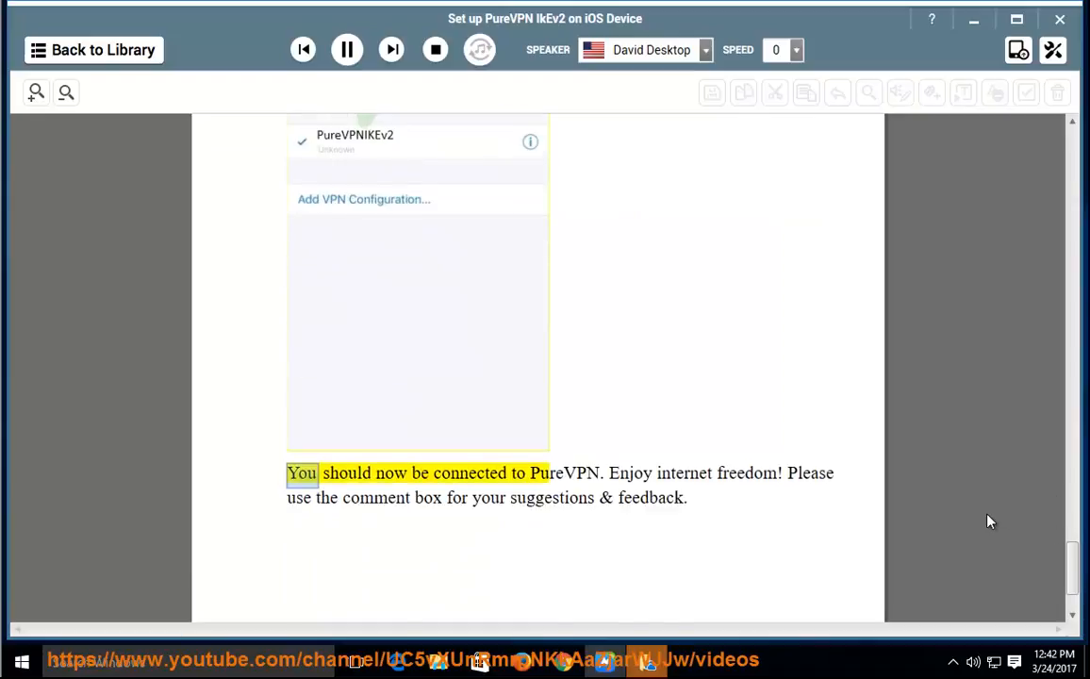